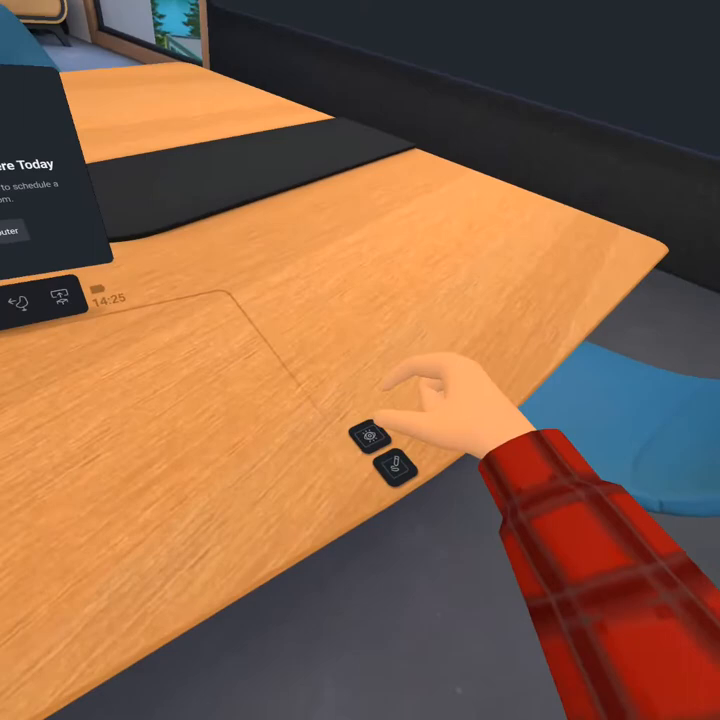
Step: Turn on desk passthrough and open the Settings panel showing the avatar preview
click(372, 437)
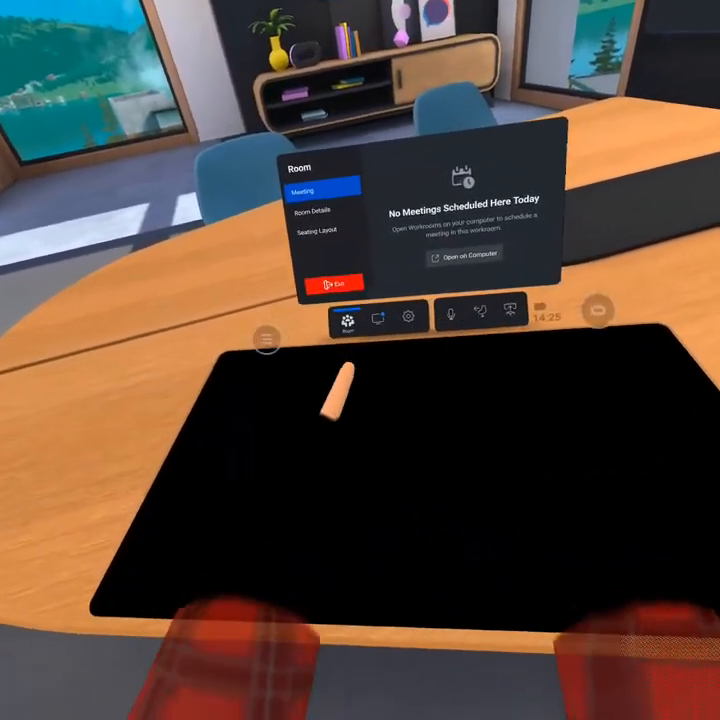
click(409, 318)
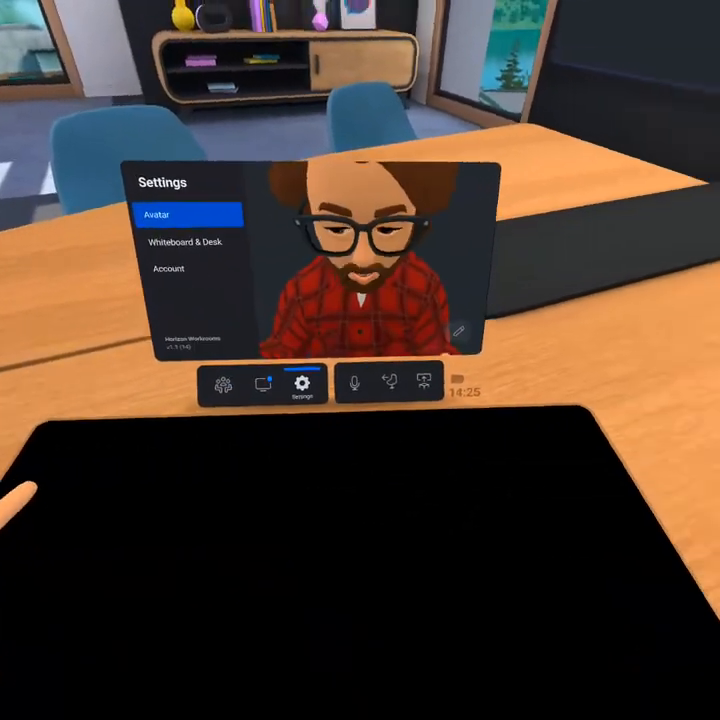
mouse_move(360, 360)
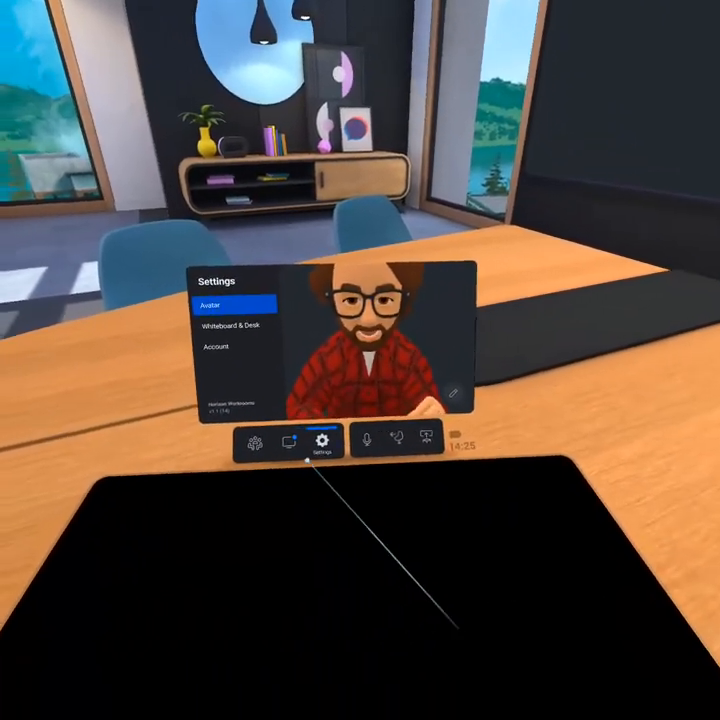
Step: Move to the whiteboard and confirm Stand at Whiteboard to get the pen colour toolbar
click(288, 443)
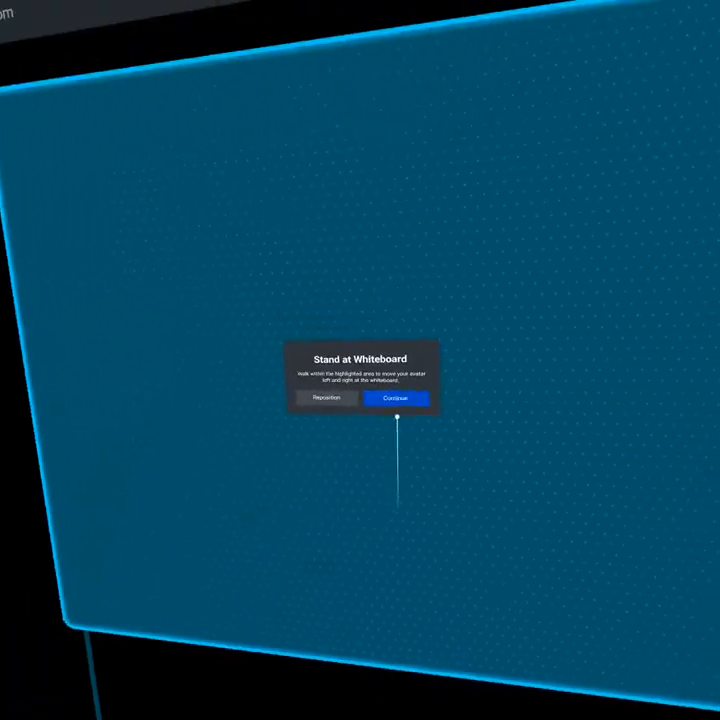
click(396, 399)
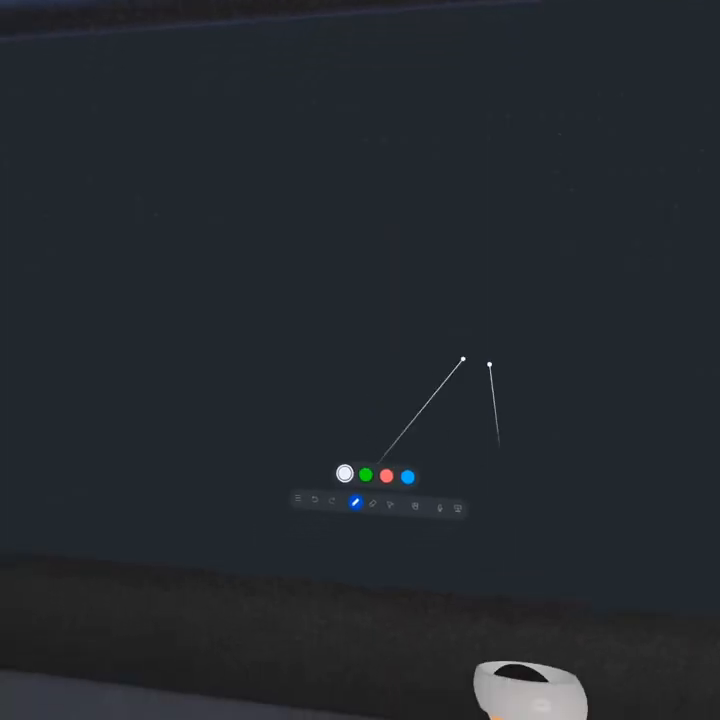